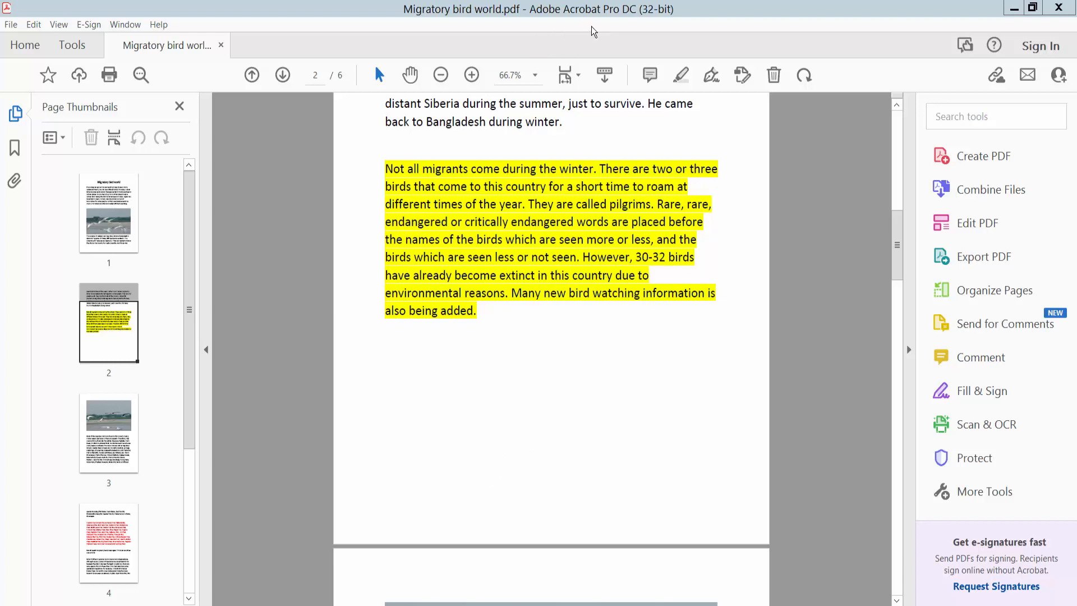
mouse_move(500, 316)
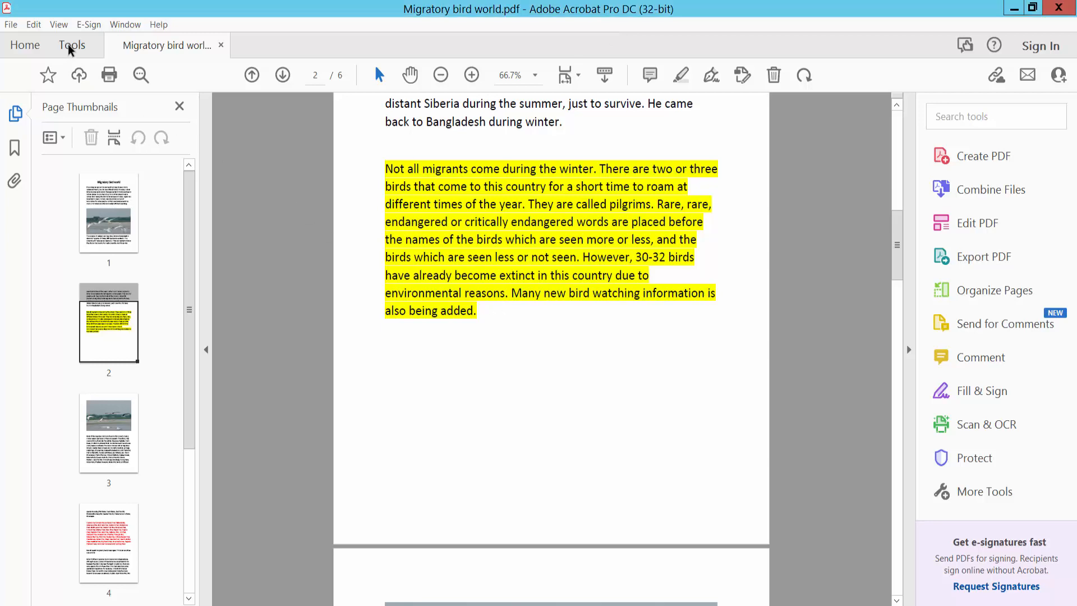
Step: Switch the Migratory bird world PDF into Edit PDF mode via the Tools collection
click(70, 45)
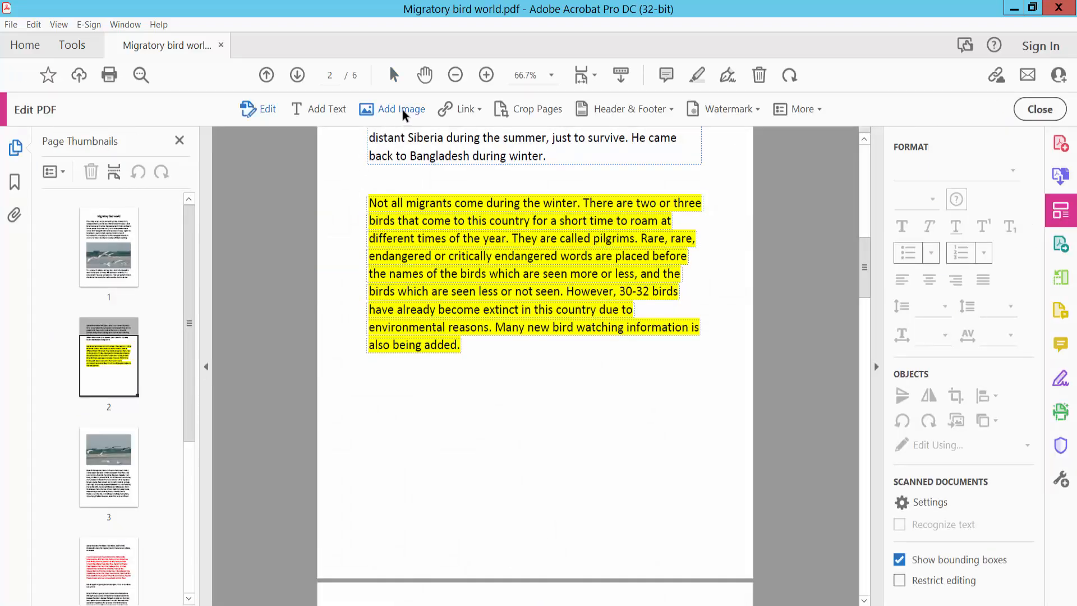
Step: Add the image Migratory bird world_Page_6_Image_0001 onto page 2 below the highlighted paragraph
click(400, 109)
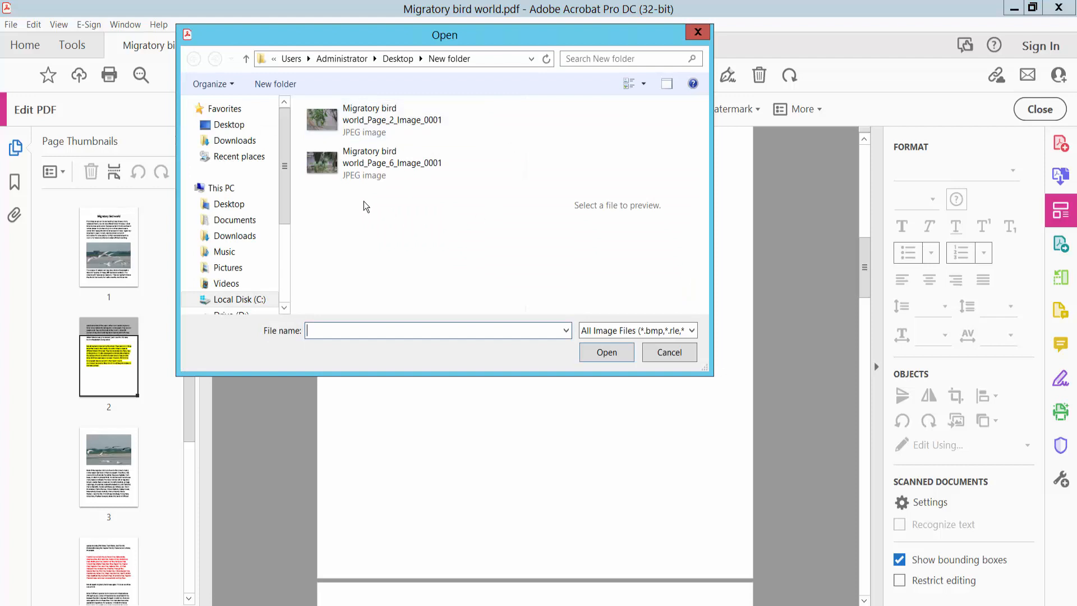
click(390, 163)
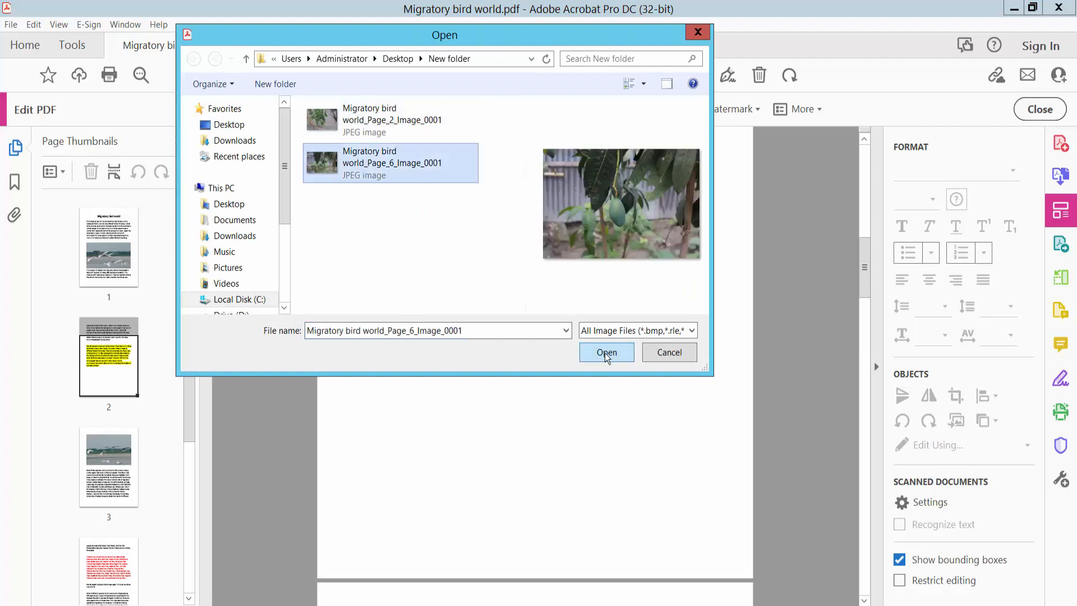
click(606, 352)
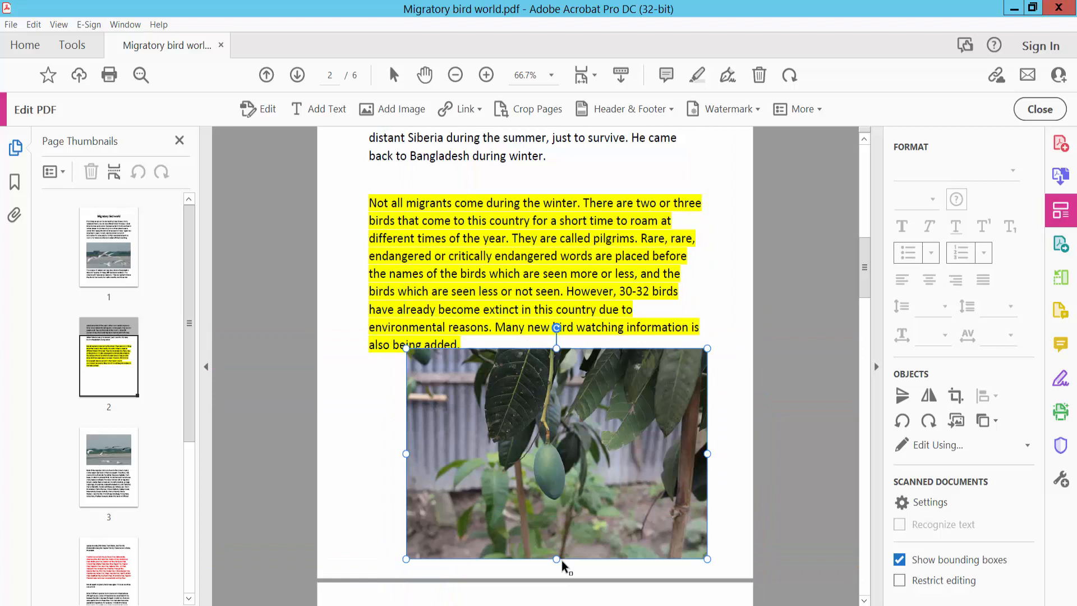
Step: Resize the mango photo shorter and narrower using its bottom and right handles
drag(557, 559, 557, 520)
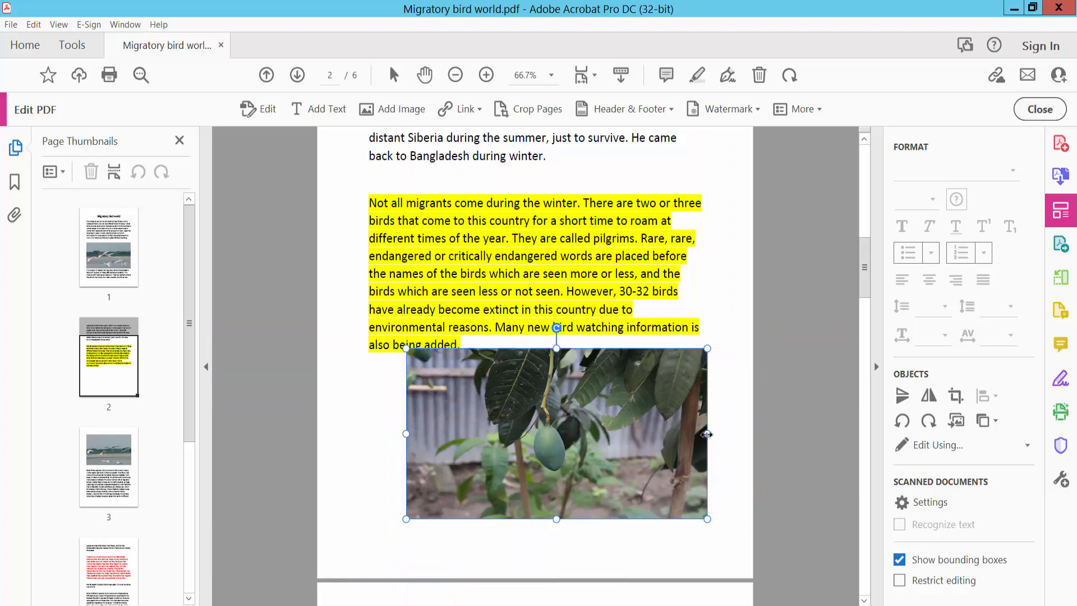
drag(708, 433, 663, 433)
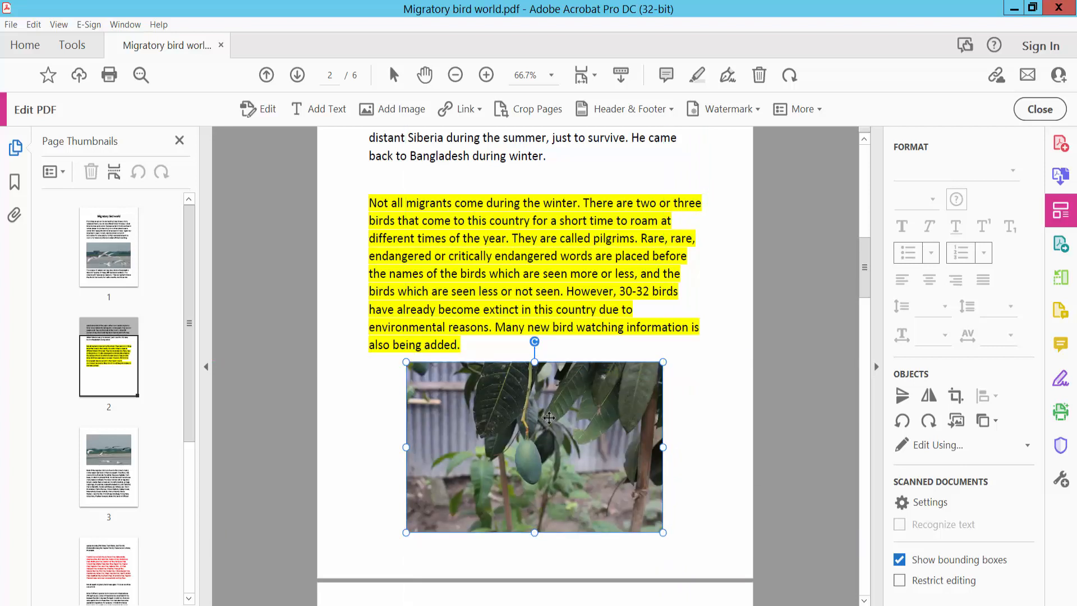
Step: Crop the mango photo from its context menu to a tighter frame around the fruit
right_click(548, 419)
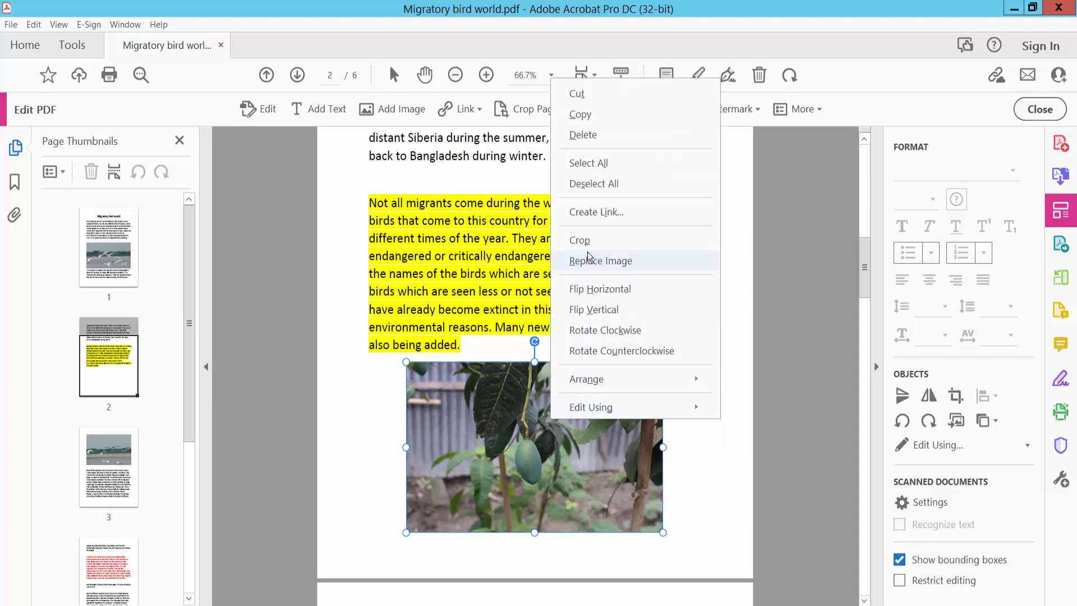
mouse_move(596, 246)
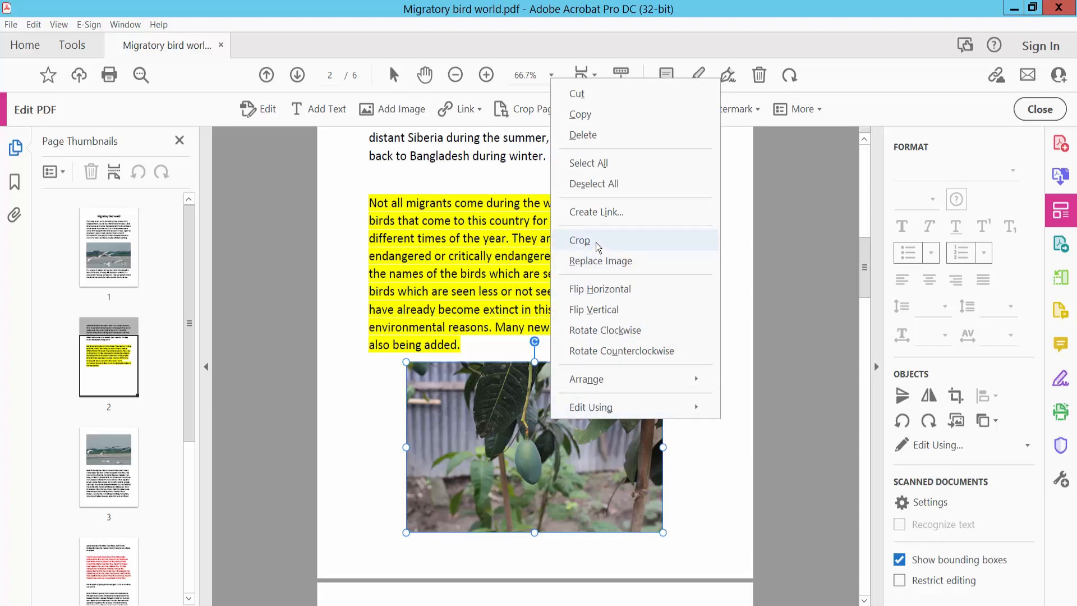
click(579, 240)
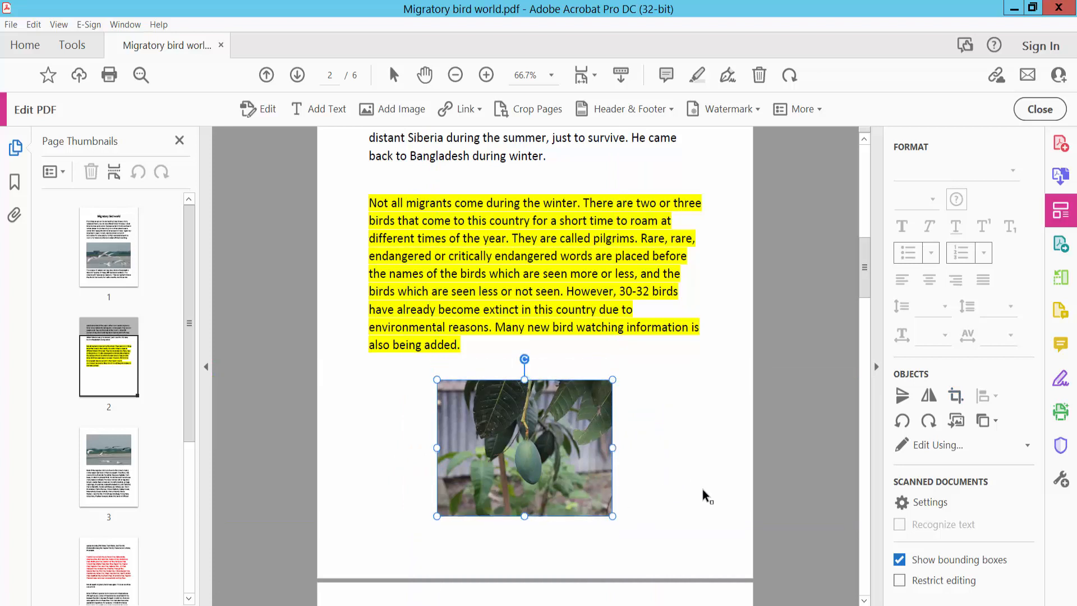
Step: Flip the mango photo vertically and rotate it clockwise from its context menu
right_click(546, 424)
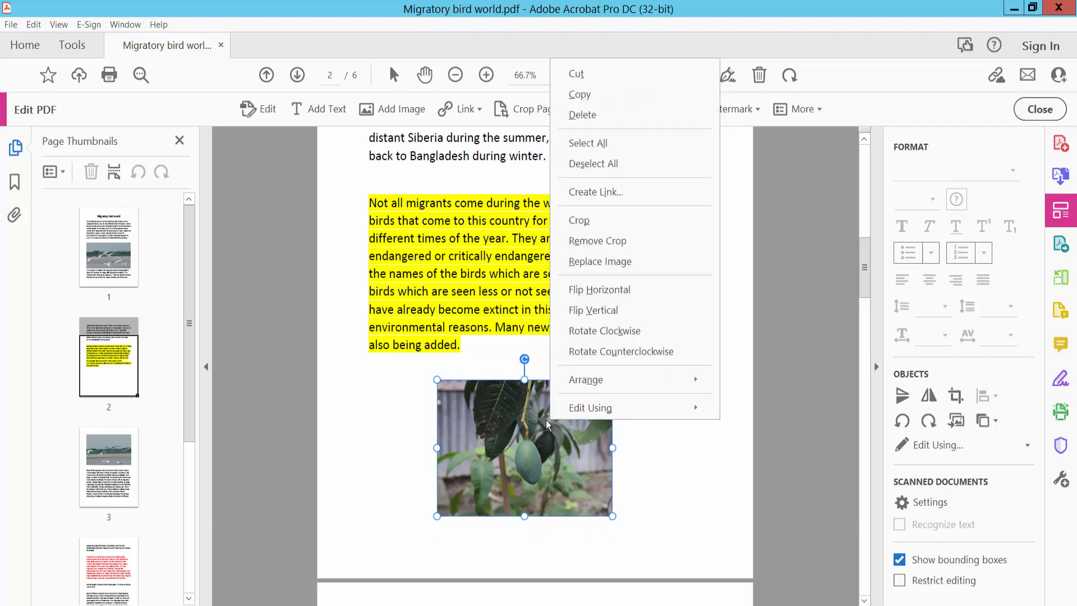
mouse_move(618, 294)
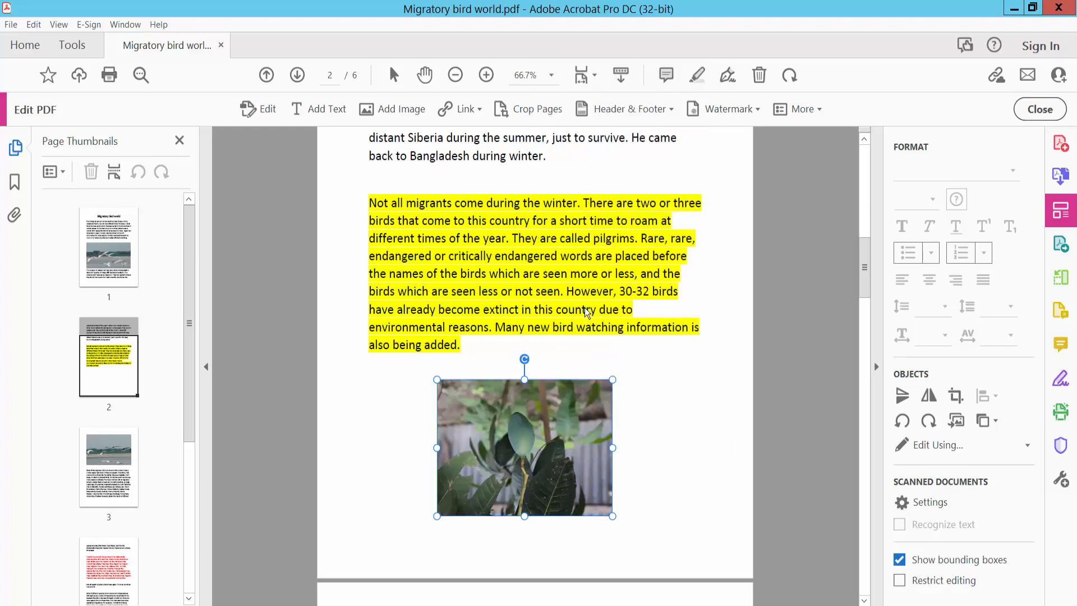
mouse_move(545, 479)
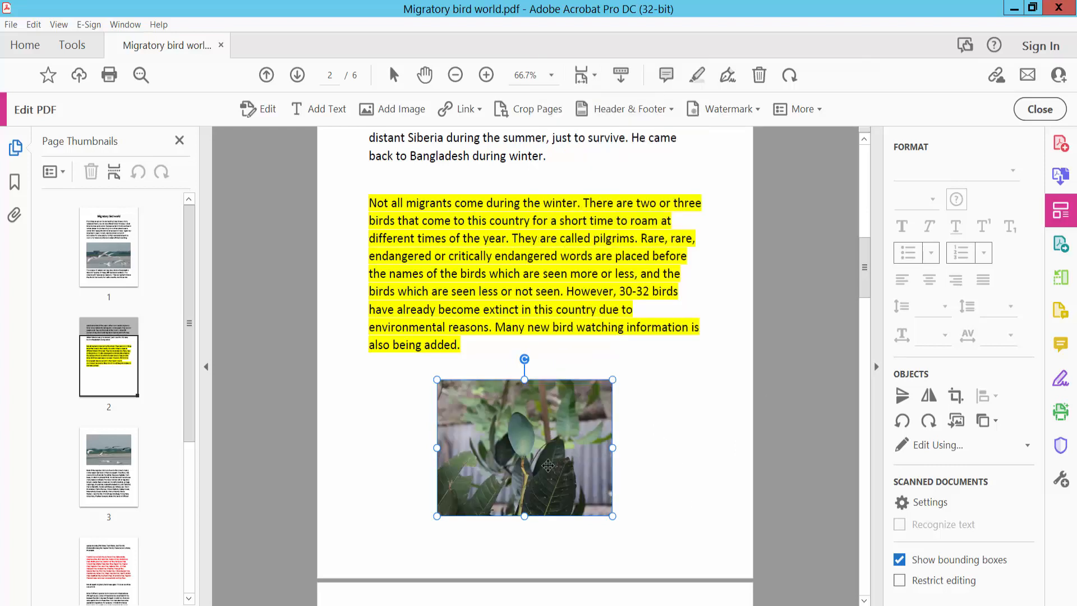
right_click(547, 466)
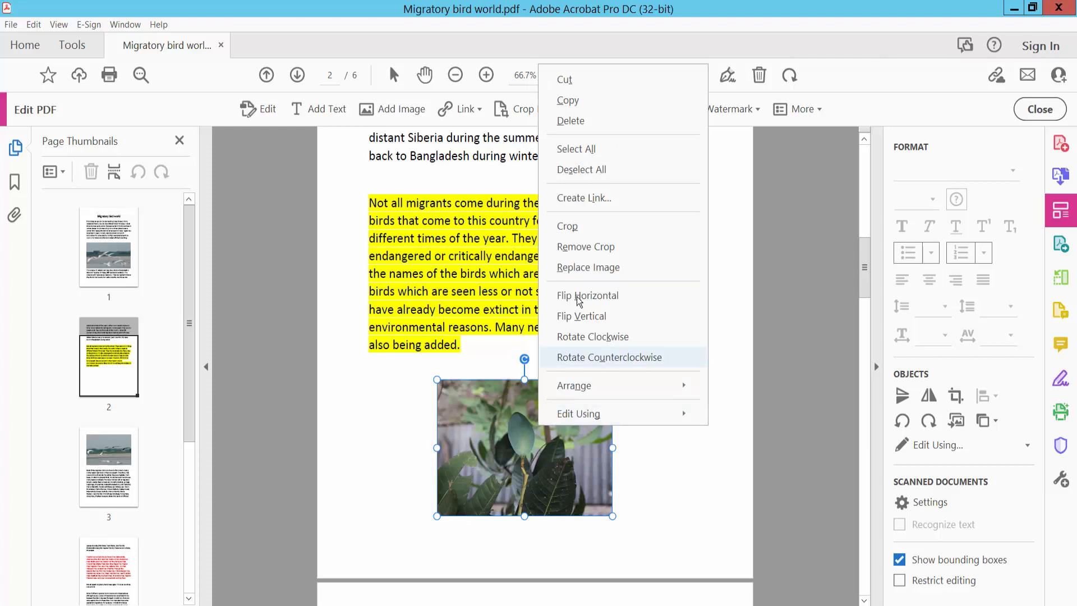
mouse_move(623, 344)
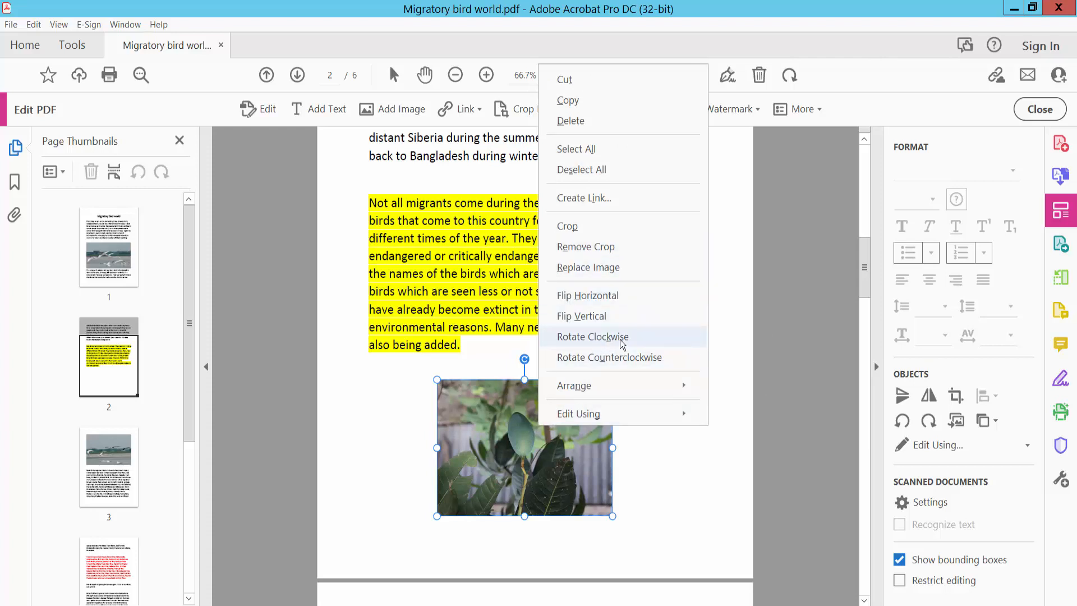
click(593, 336)
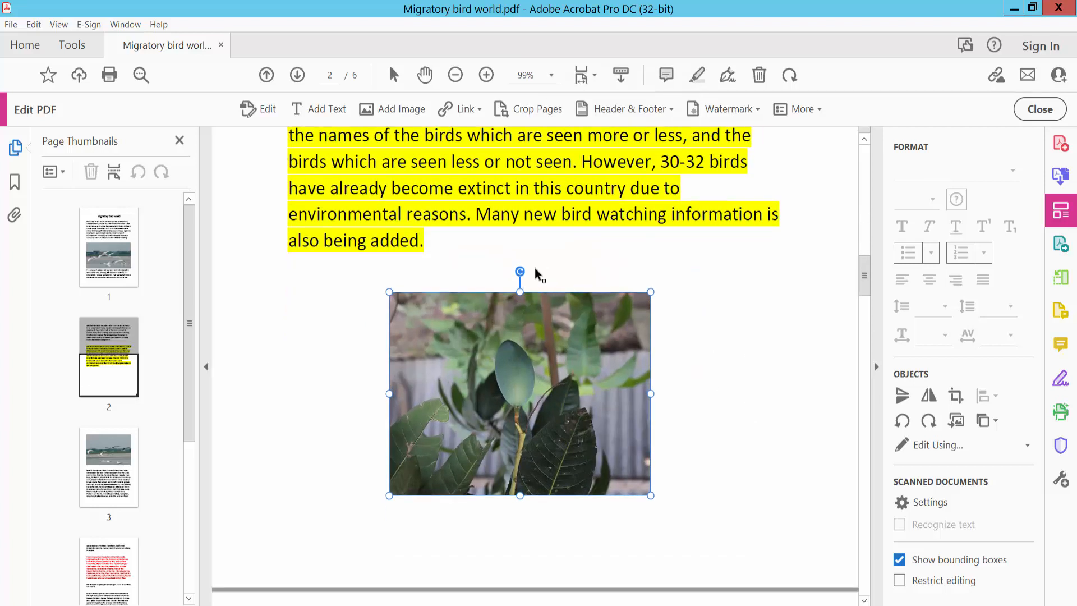
mouse_move(521, 275)
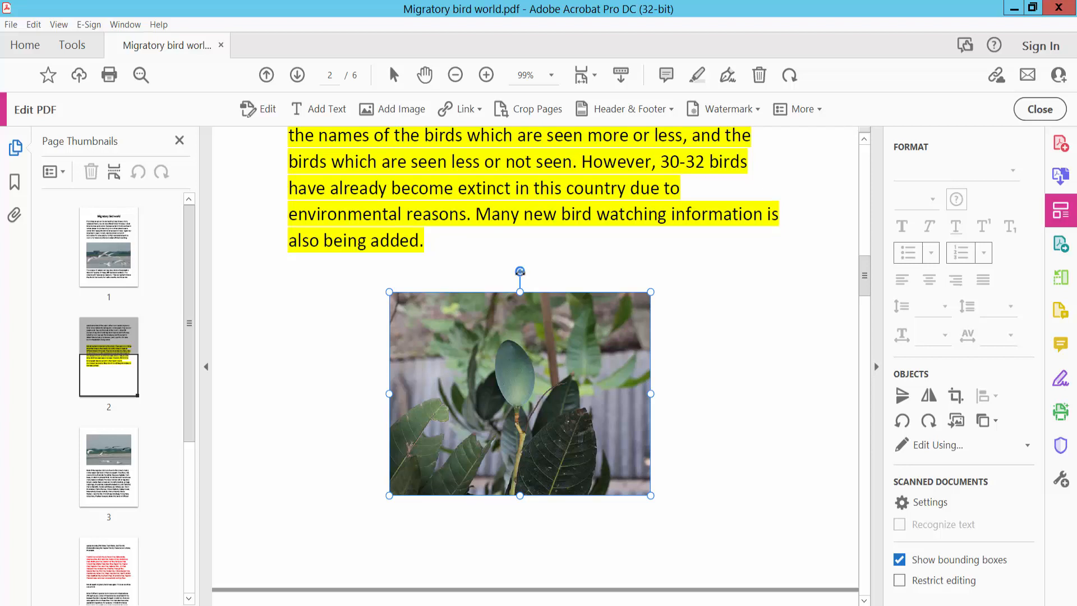
Step: Free-rotate the mango photo to a slight tilt and nudge it into position under the paragraph
drag(519, 270, 536, 233)
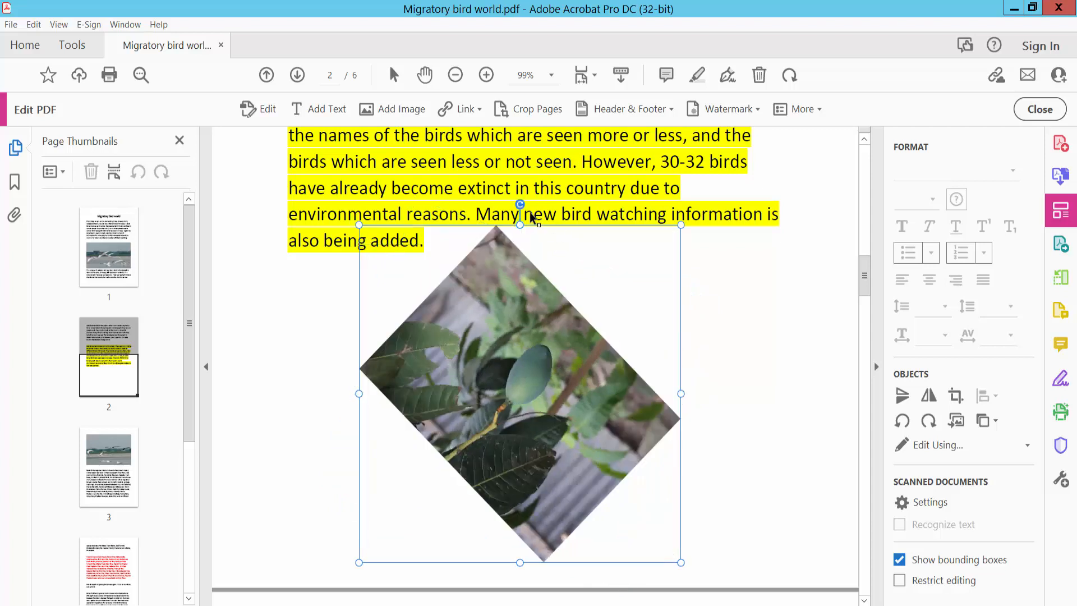
drag(520, 204, 520, 227)
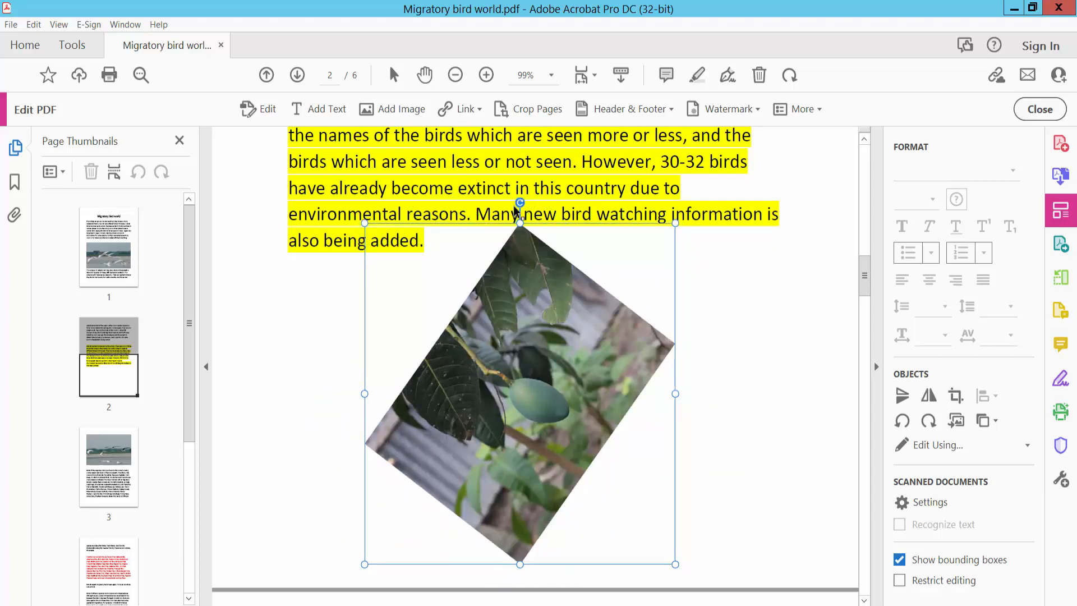
drag(519, 202, 519, 259)
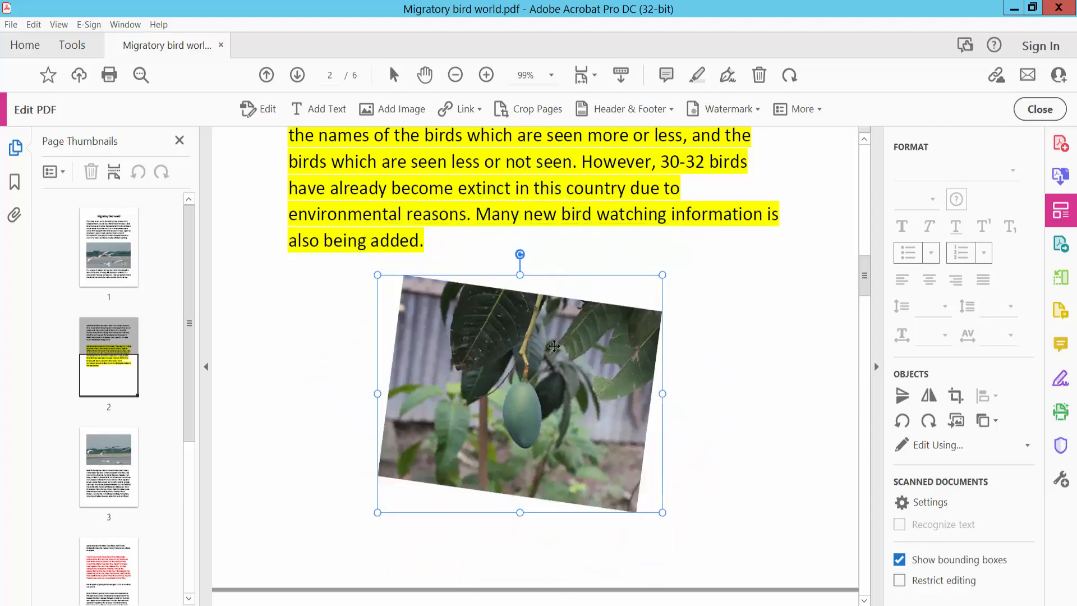
drag(555, 347, 527, 373)
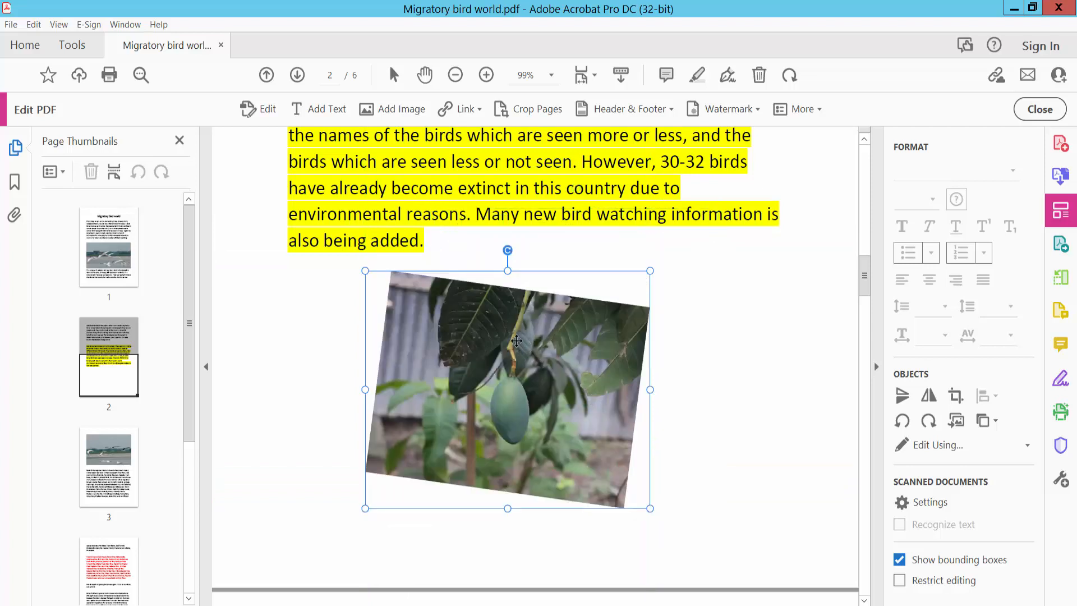
right_click(517, 341)
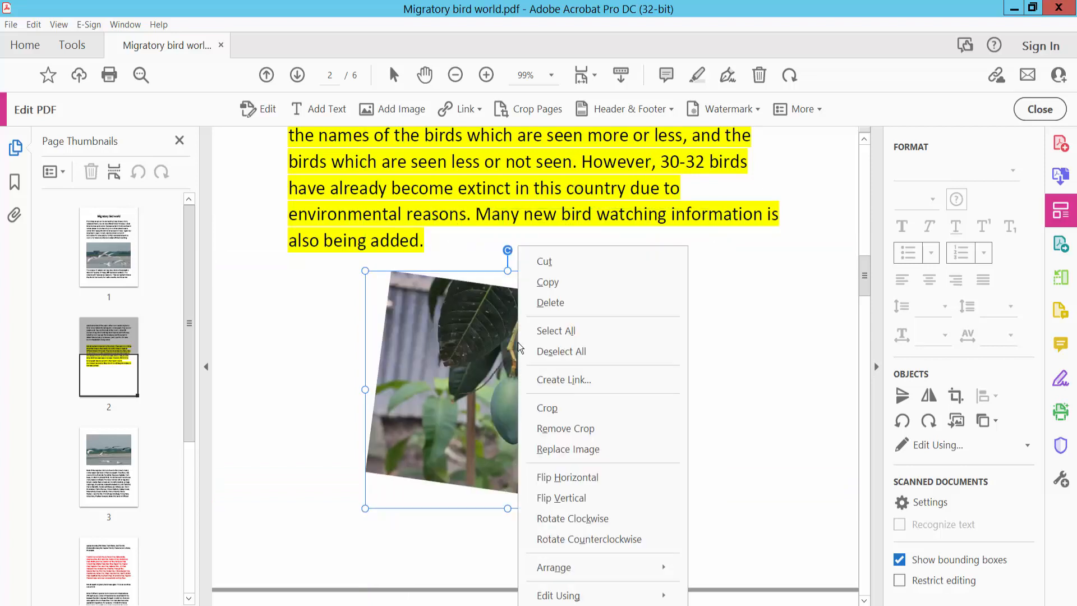
mouse_move(561, 299)
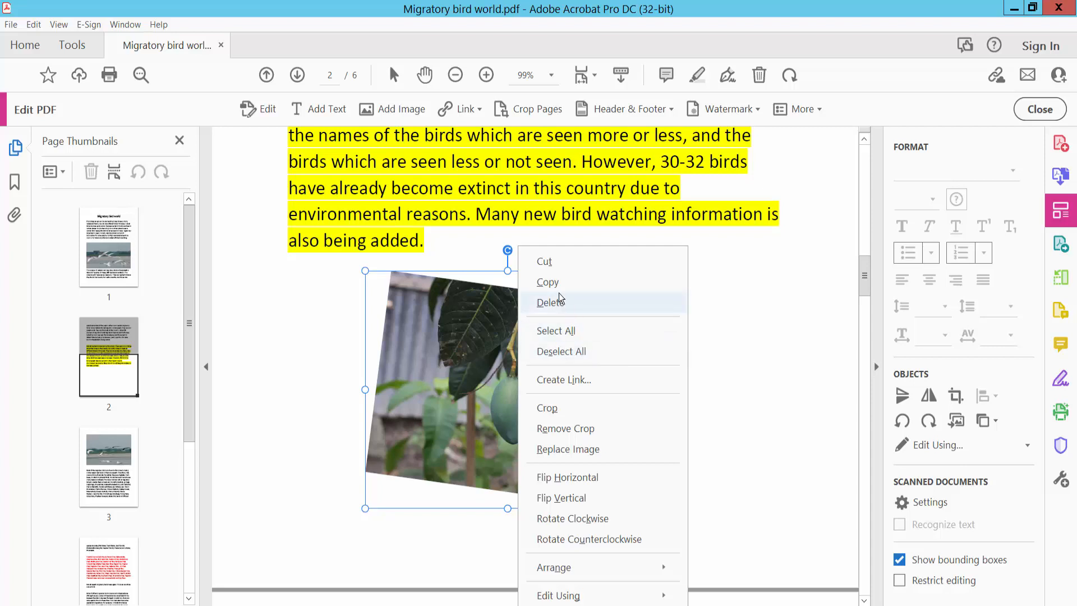
mouse_move(556, 269)
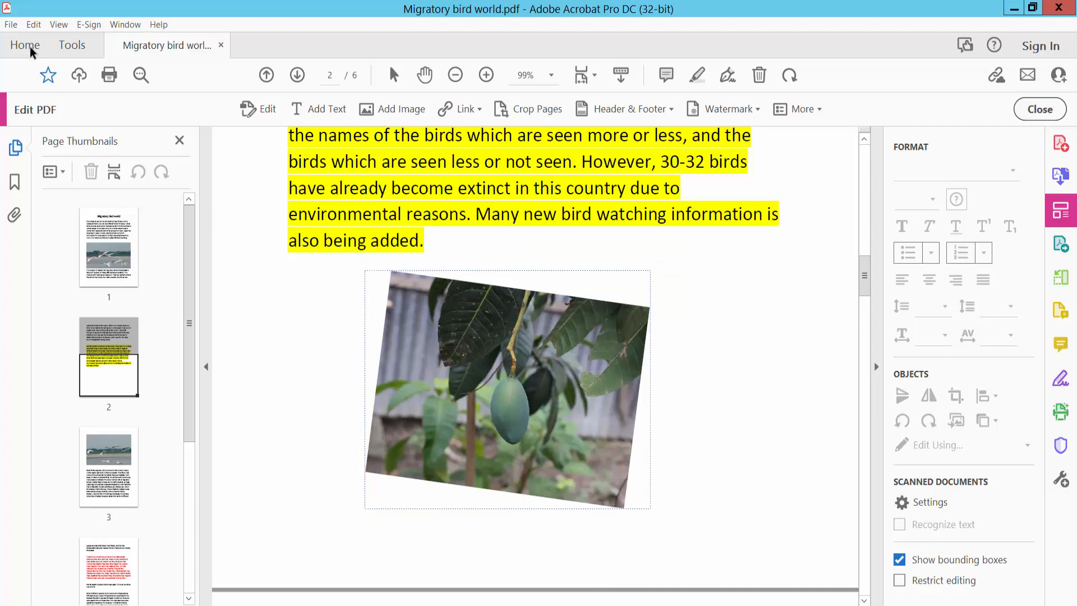
click(12, 25)
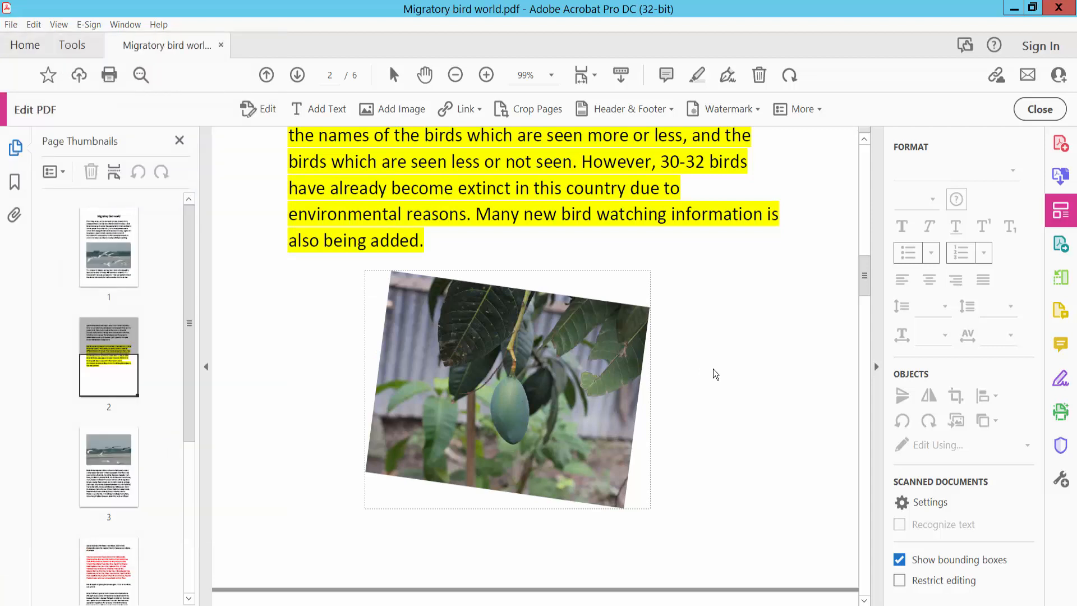
mouse_move(714, 374)
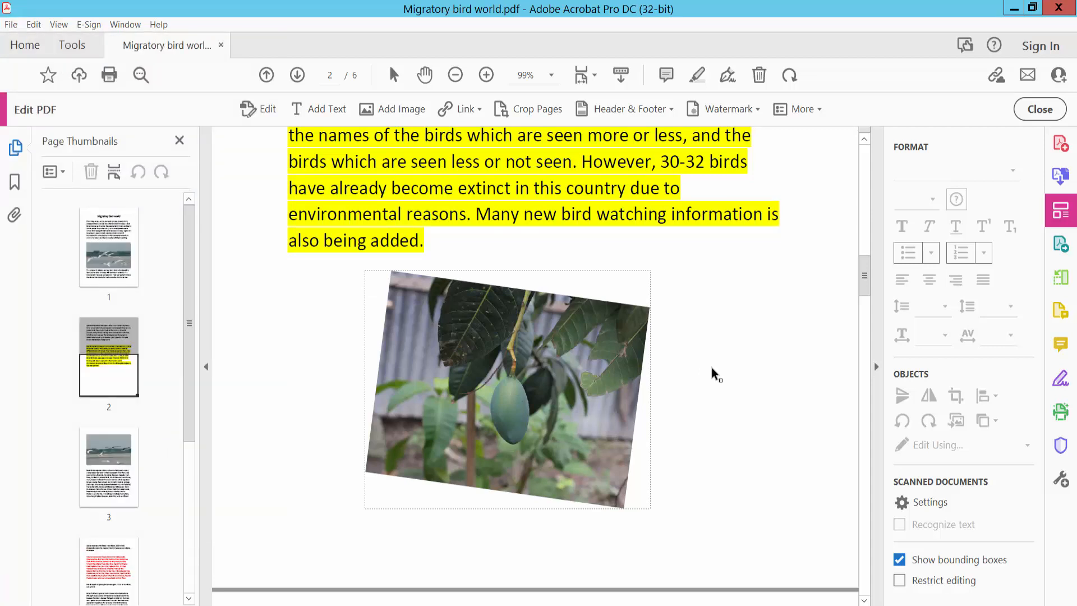